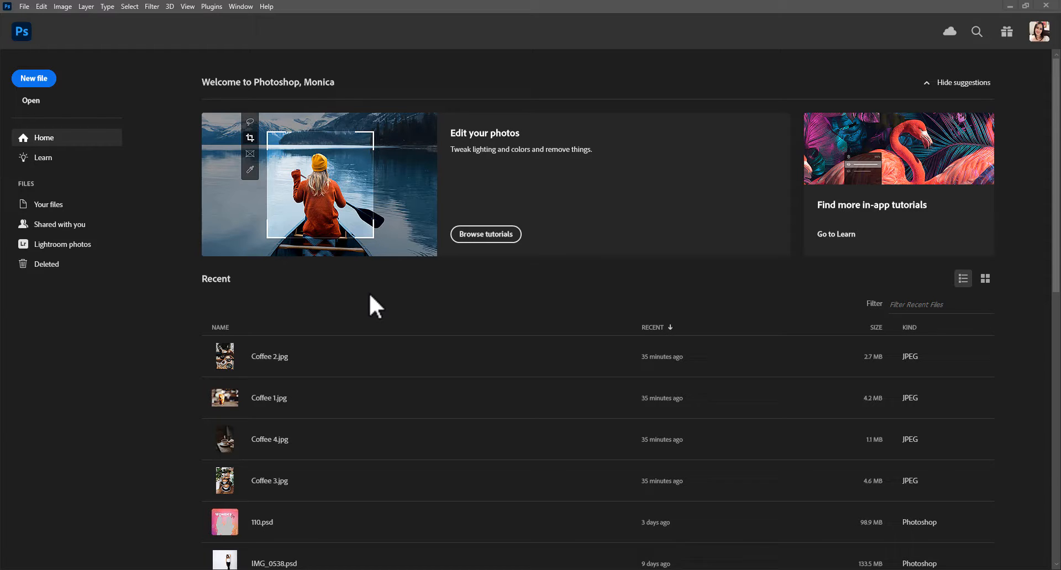
mouse_move(208, 224)
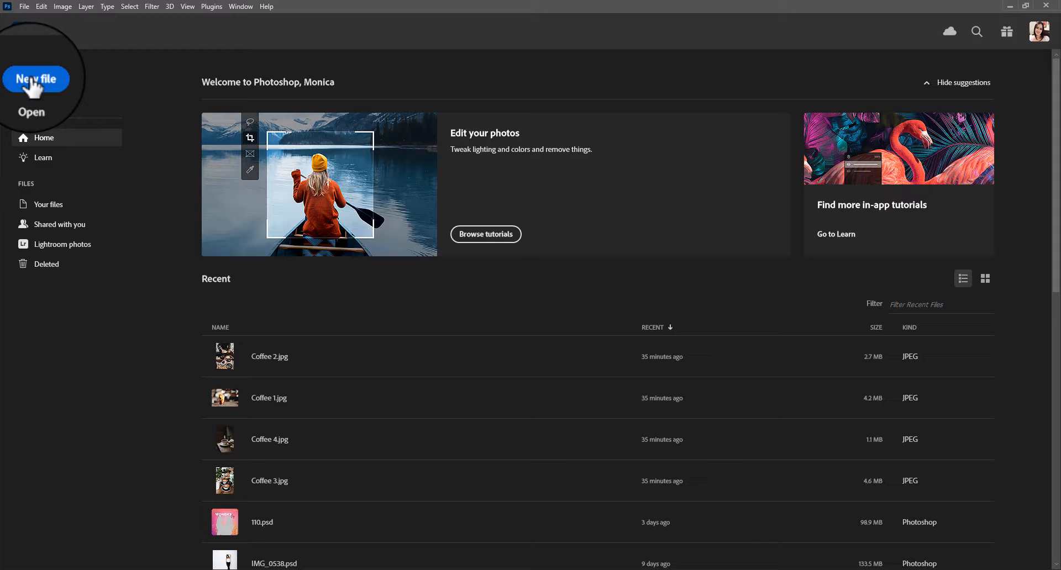
- Create a new 500×500 px, 72 ppi RGB document named 'Gif Tutorial'
left_click(36, 78)
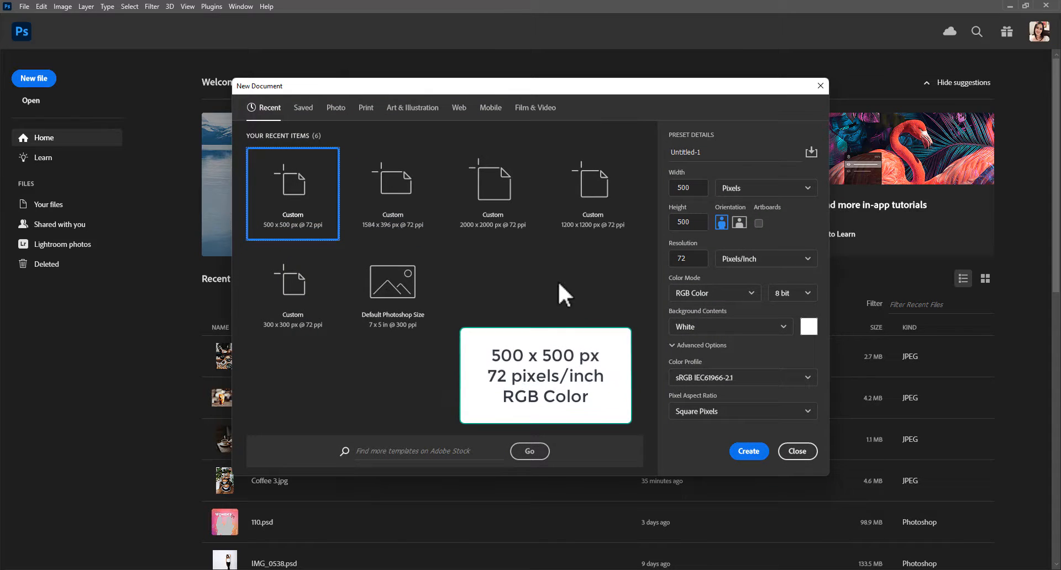
mouse_move(591, 184)
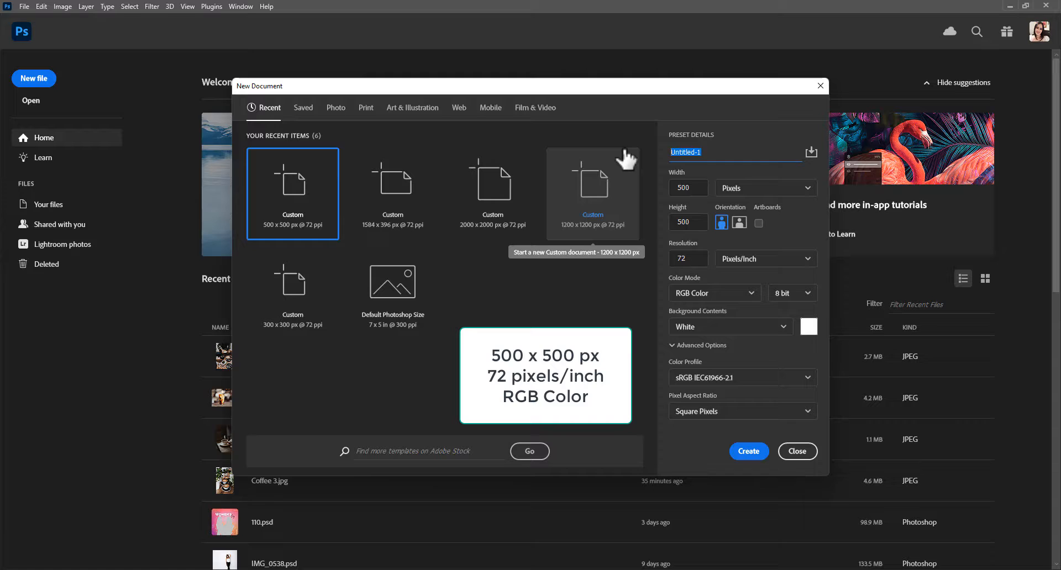
type("Gif Tutorial")
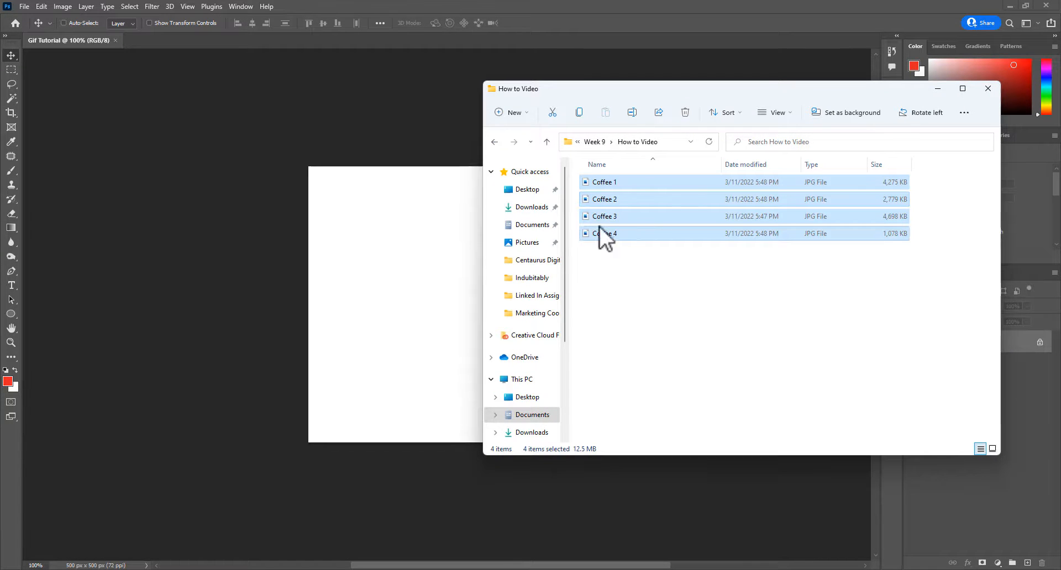
- Place the four coffee photos and scale Coffee 3 and Coffee 2 to fill the canvas
left_click_drag(602, 233, 535, 277)
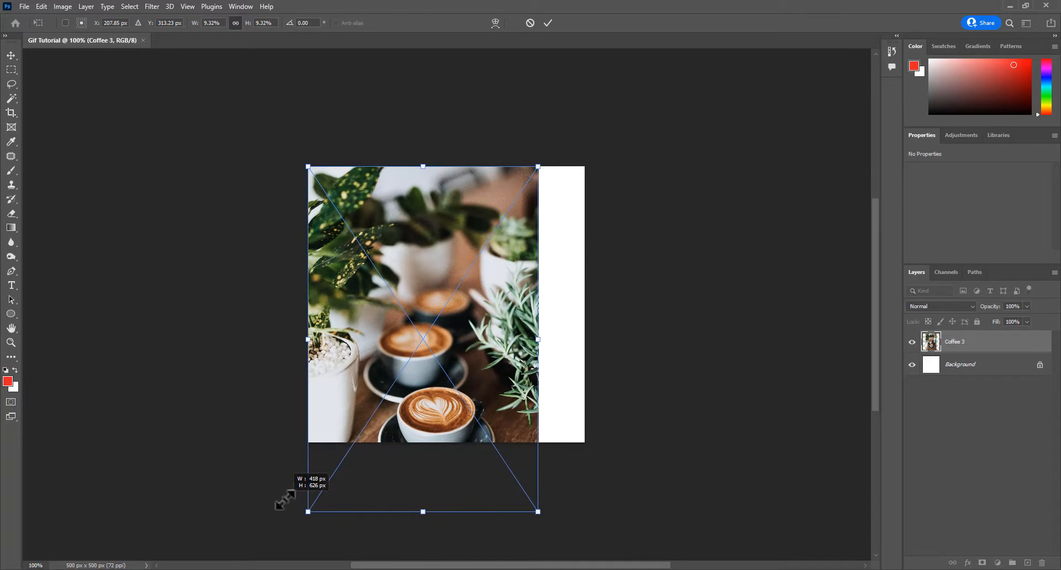
left_click_drag(538, 511, 585, 457)
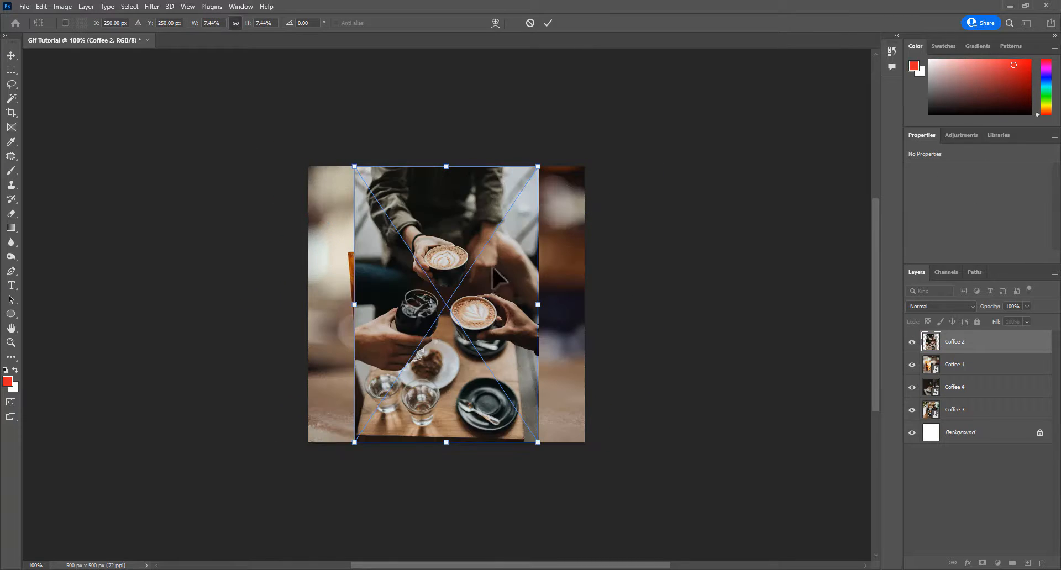
left_click_drag(538, 444, 585, 514)
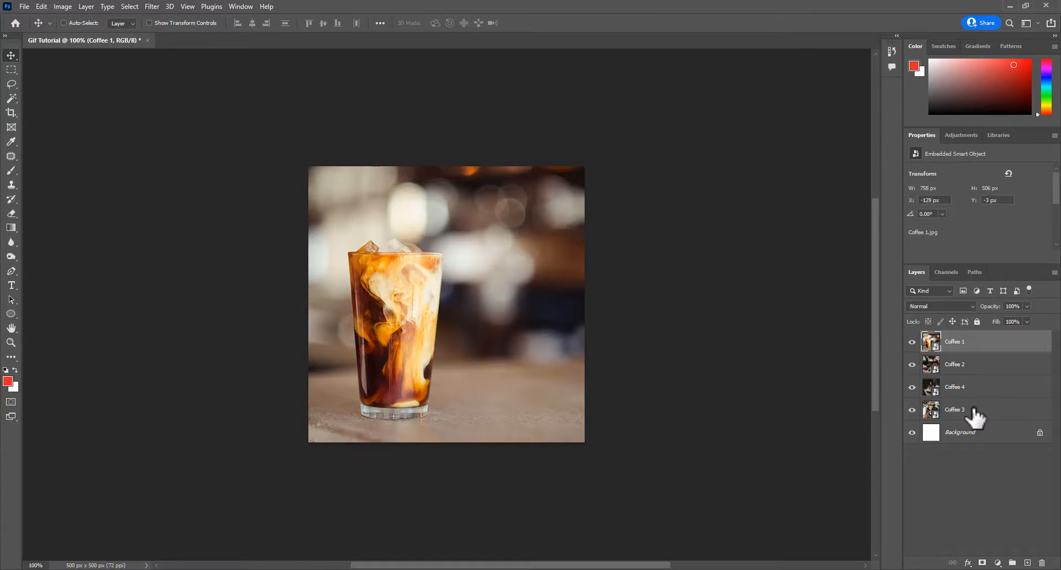
- Move Coffee 3 above Coffee 4 and show the Timeline panel from the Window menu
left_click_drag(954, 410, 954, 383)
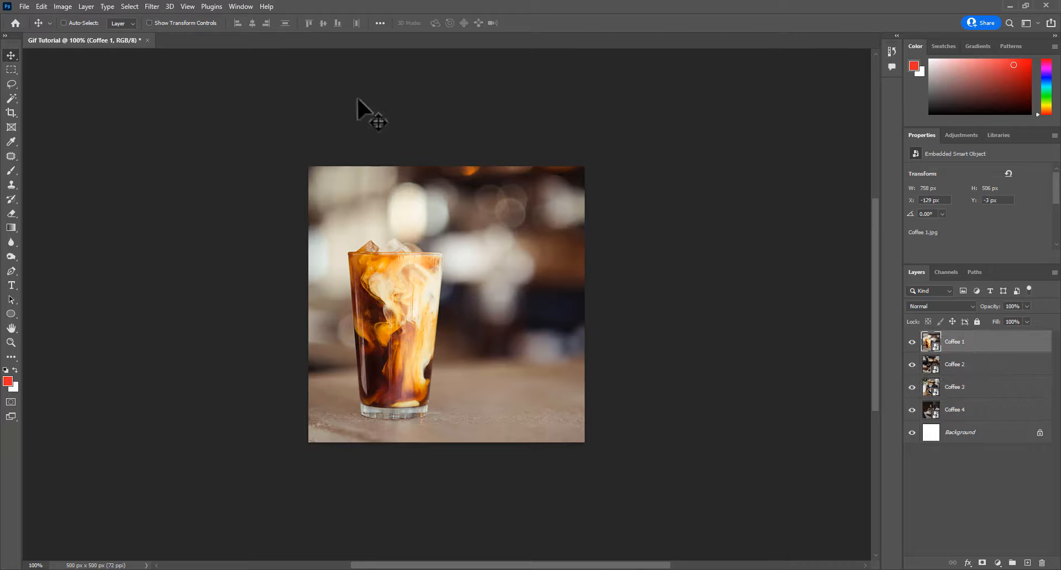
left_click(240, 6)
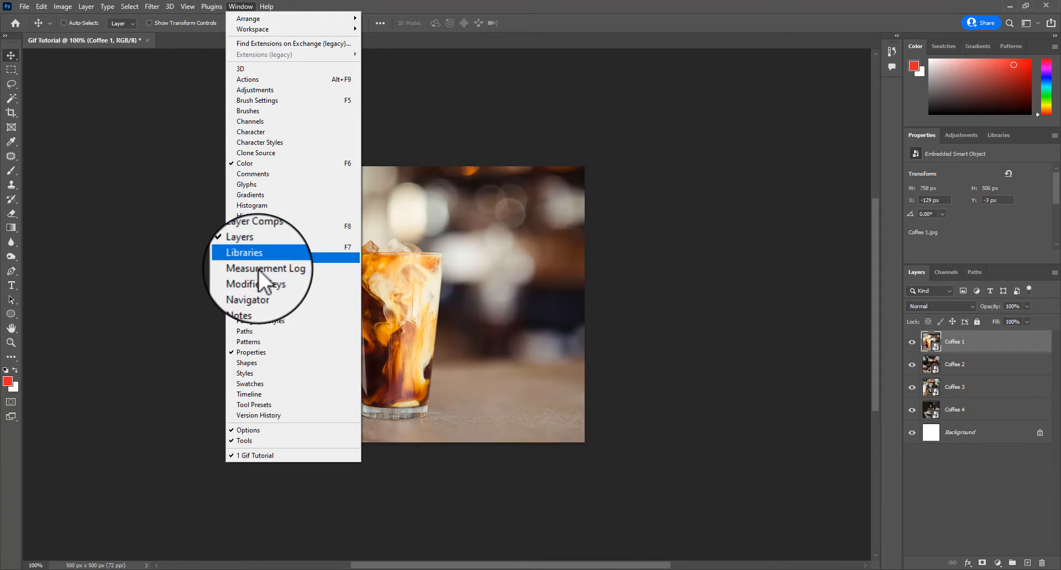
left_click(249, 395)
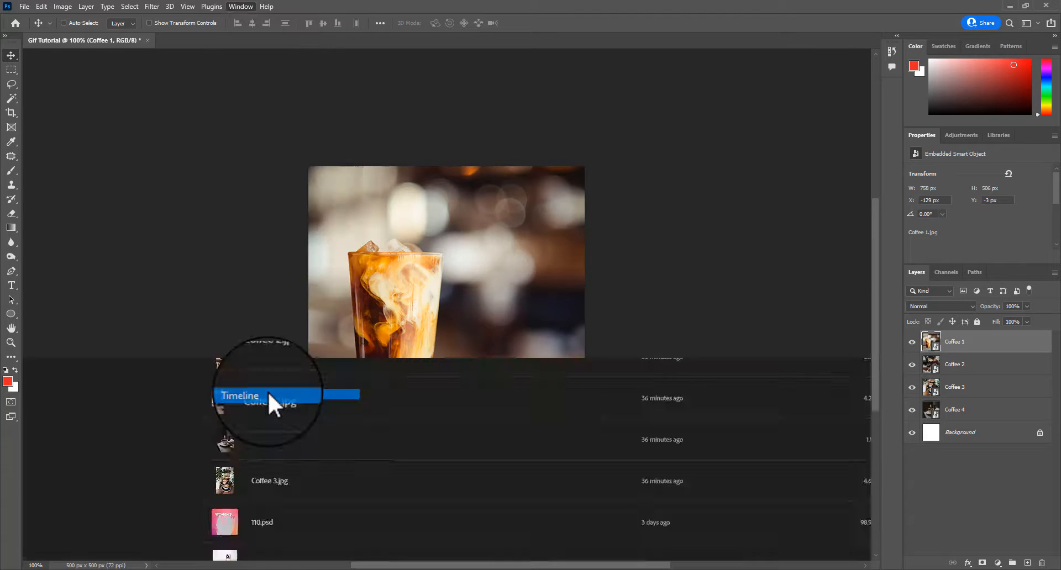
- Create a frame animation in the Timeline, starting with a Coffee 1 frame
left_click(240, 396)
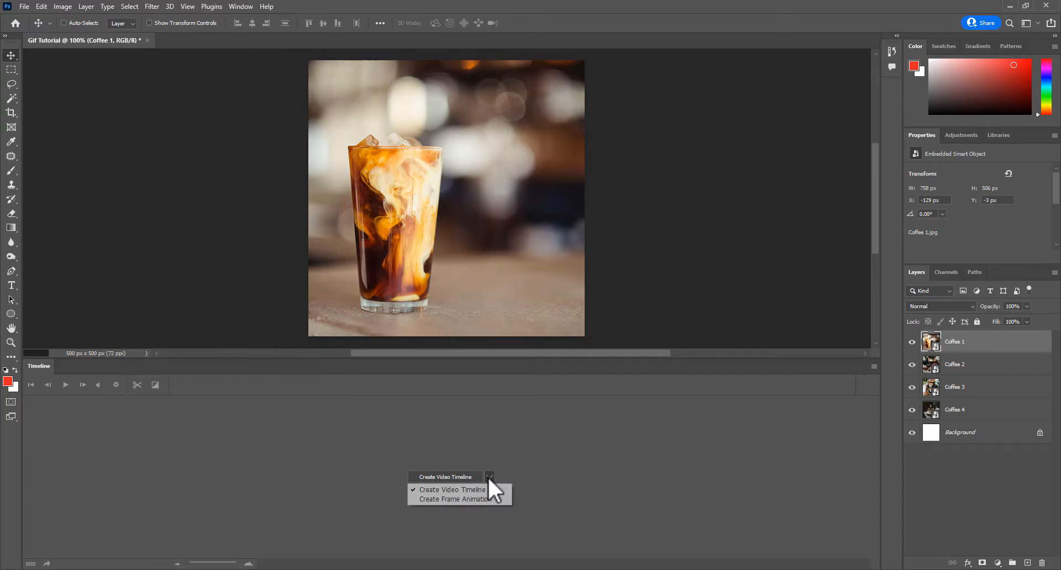
left_click(453, 499)
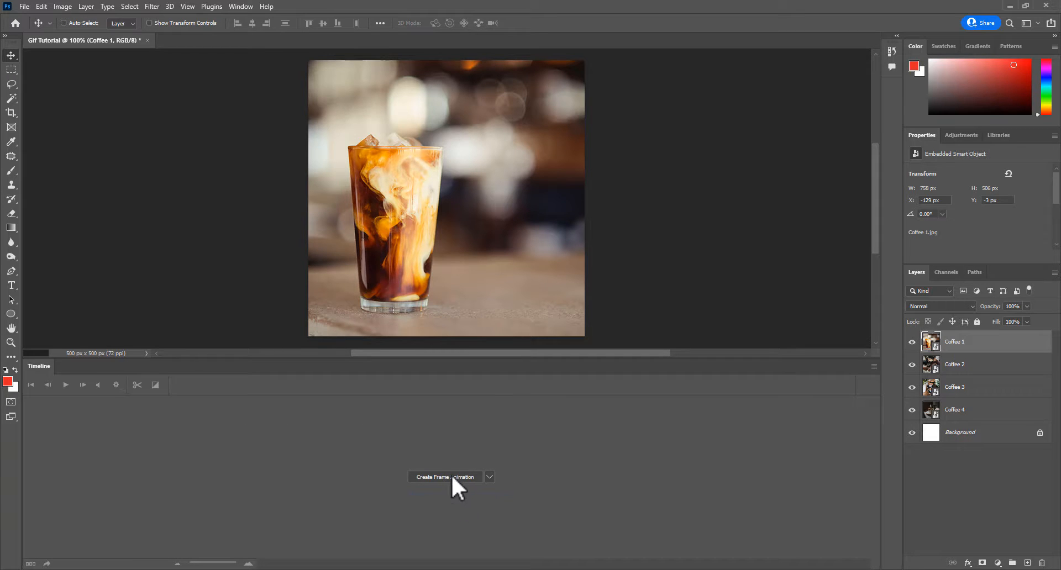
left_click(441, 477)
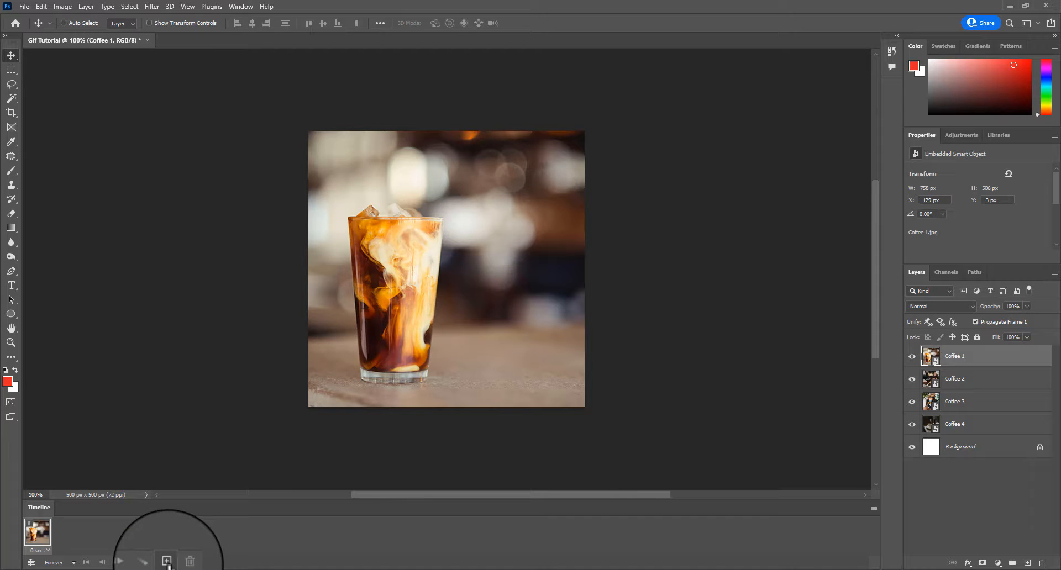
- Duplicate frames up to four and give the frames 1-second delays
left_click(166, 561)
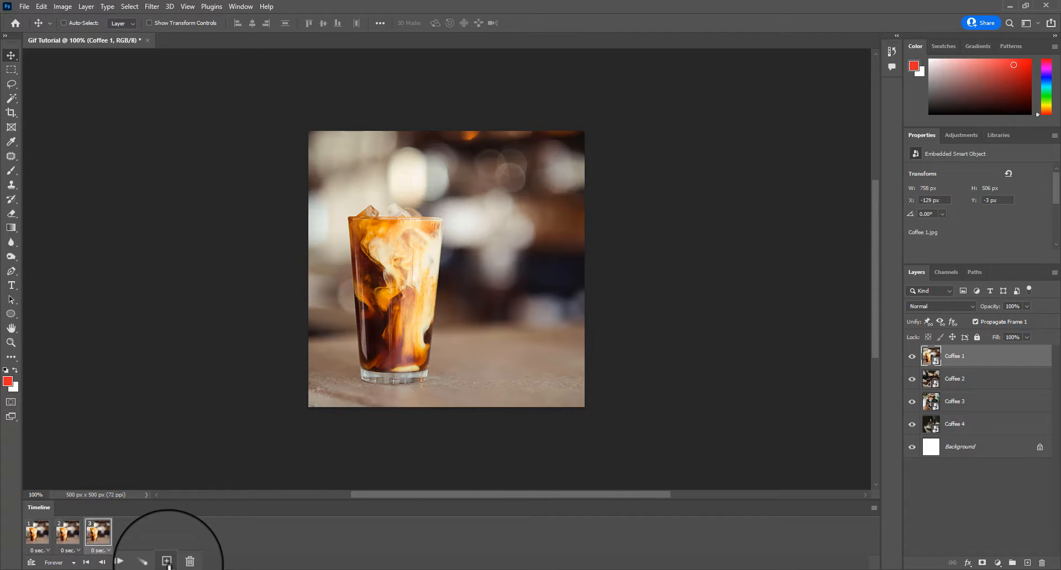
left_click(166, 562)
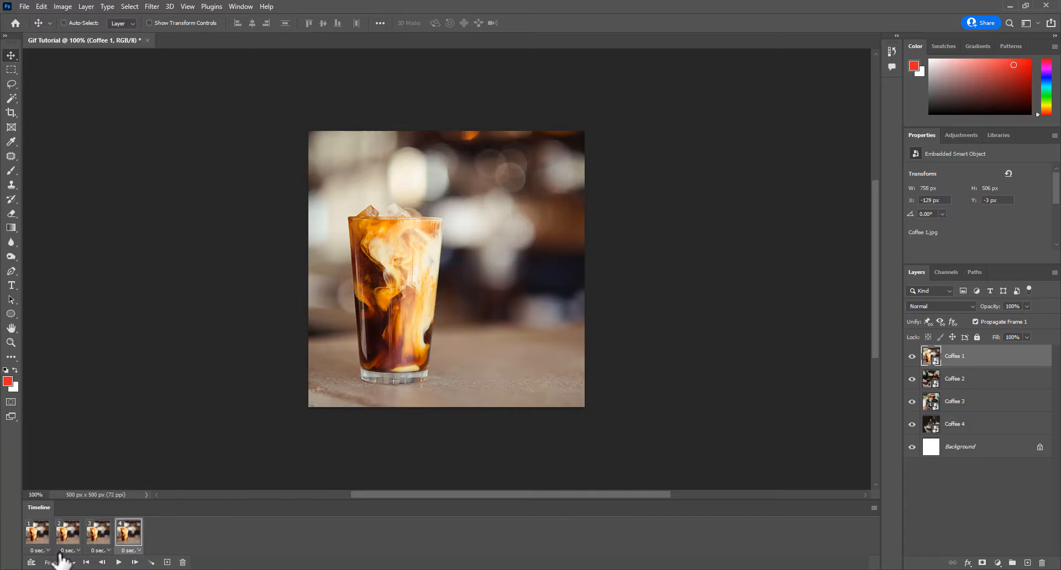
left_click(47, 551)
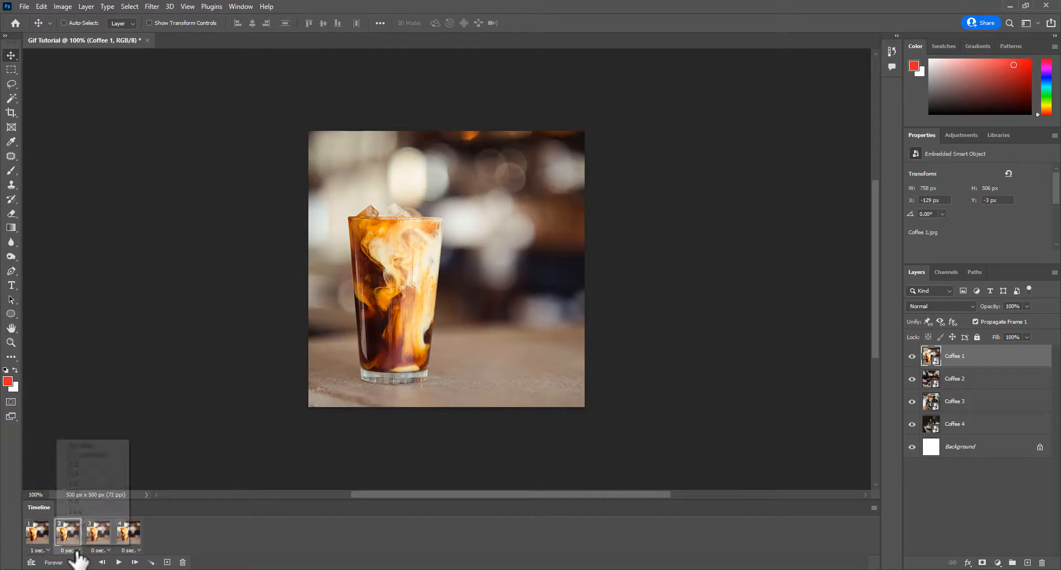
left_click(107, 550)
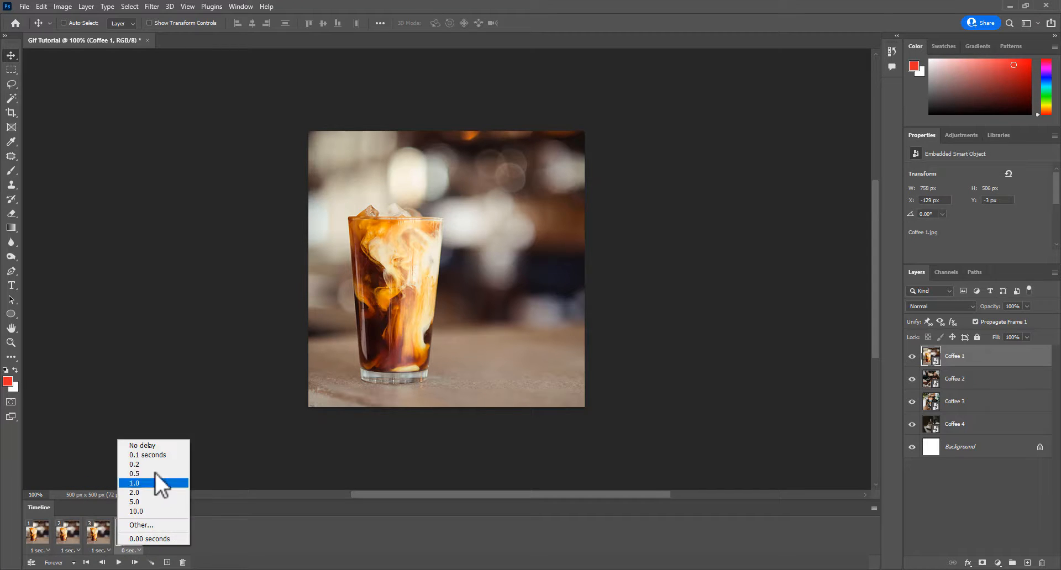
left_click(134, 483)
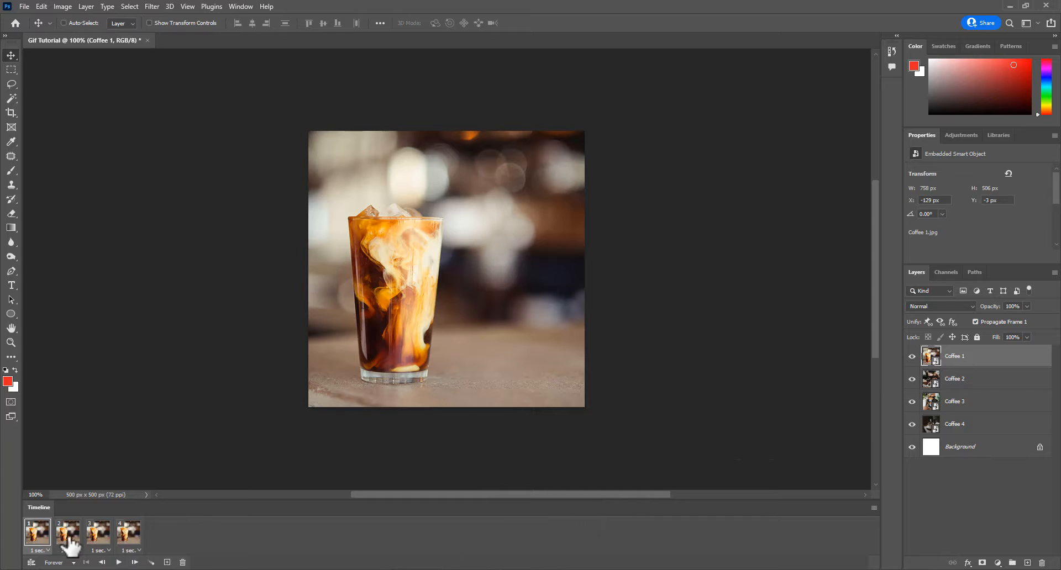
- Assign a different coffee photo to each frame, then play and stop the preview
left_click(67, 535)
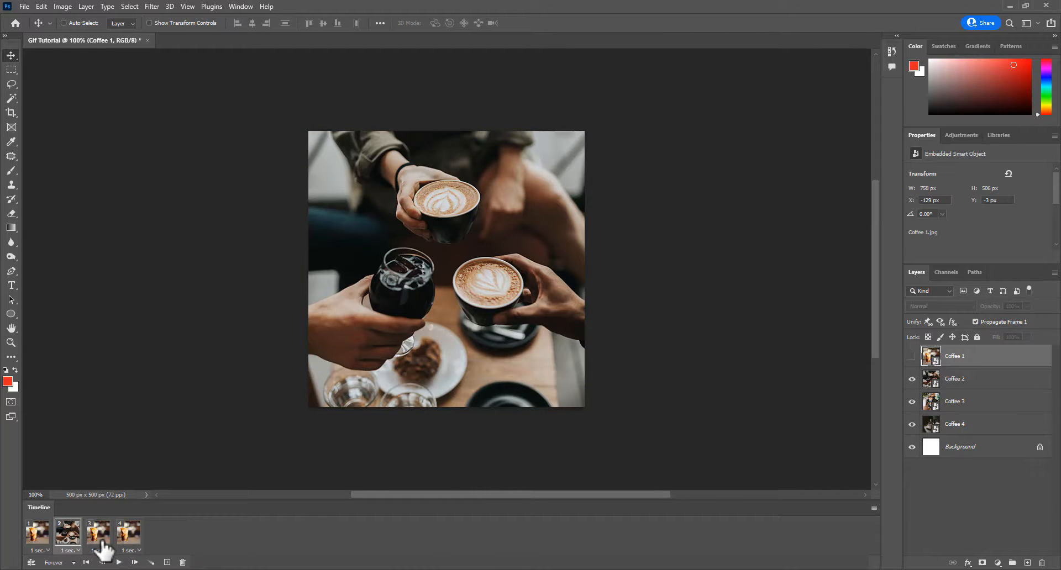
left_click(97, 535)
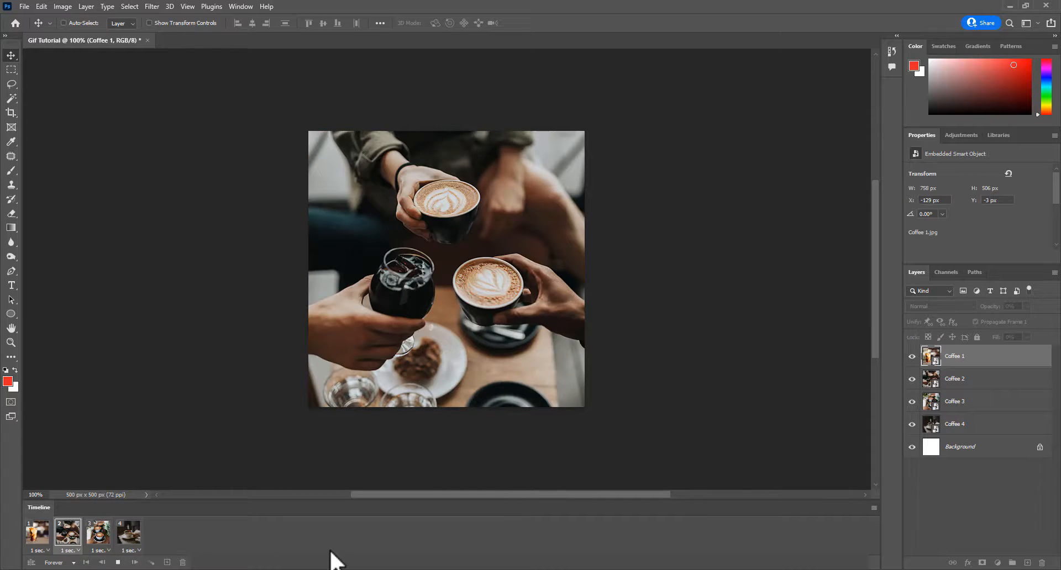
left_click(127, 532)
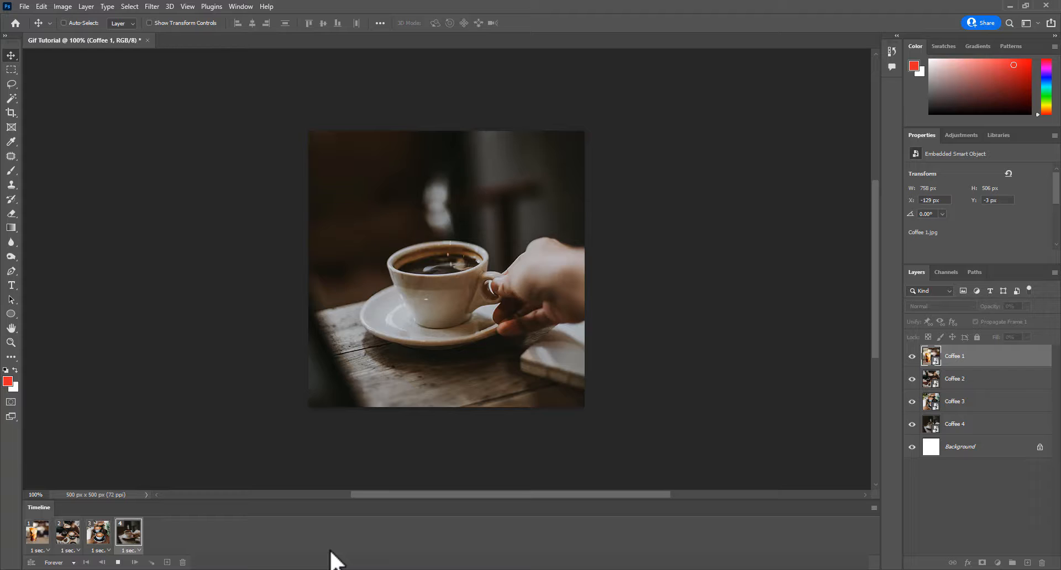
left_click(67, 531)
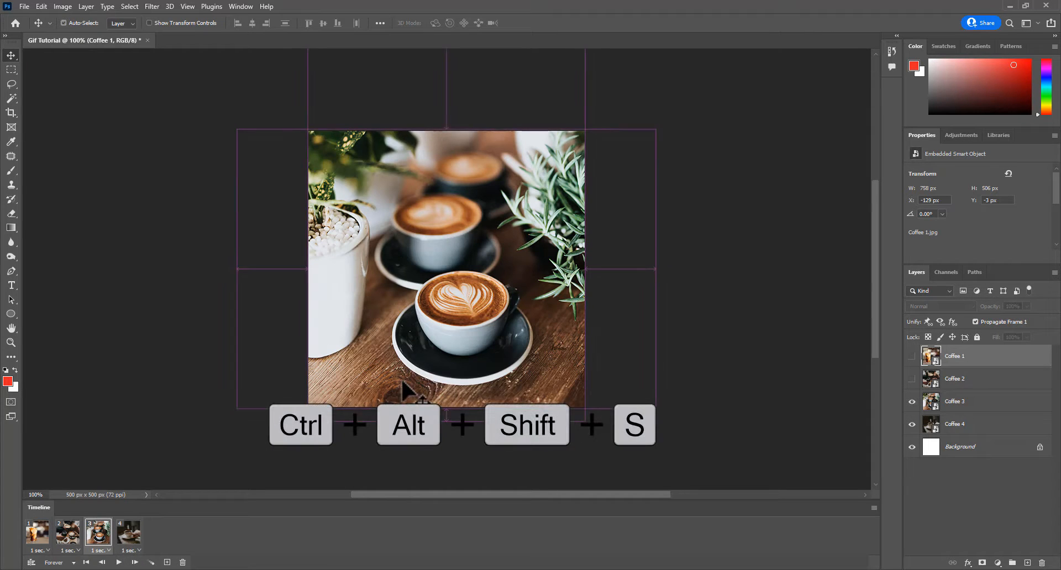
- Open Save for Web (Ctrl+Alt+Shift+S) and choose GIF as the format
key("ctrl+alt+shift+s")
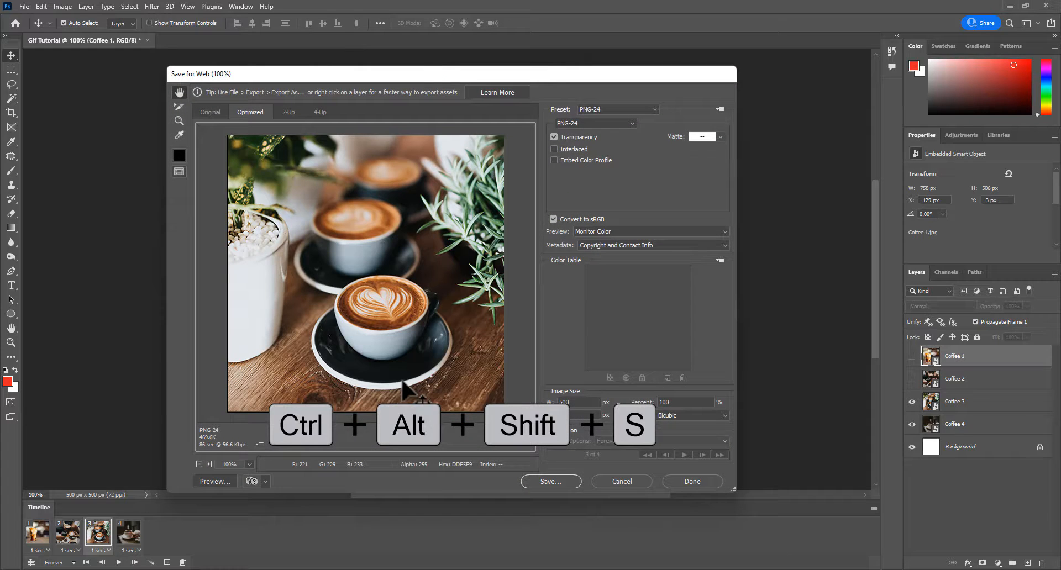
left_click(593, 123)
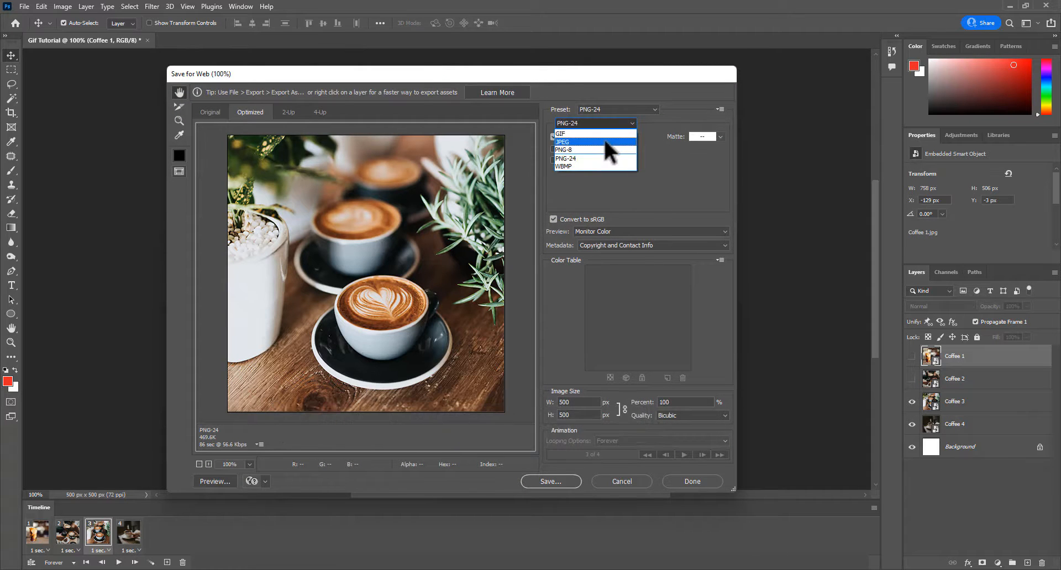
left_click(560, 133)
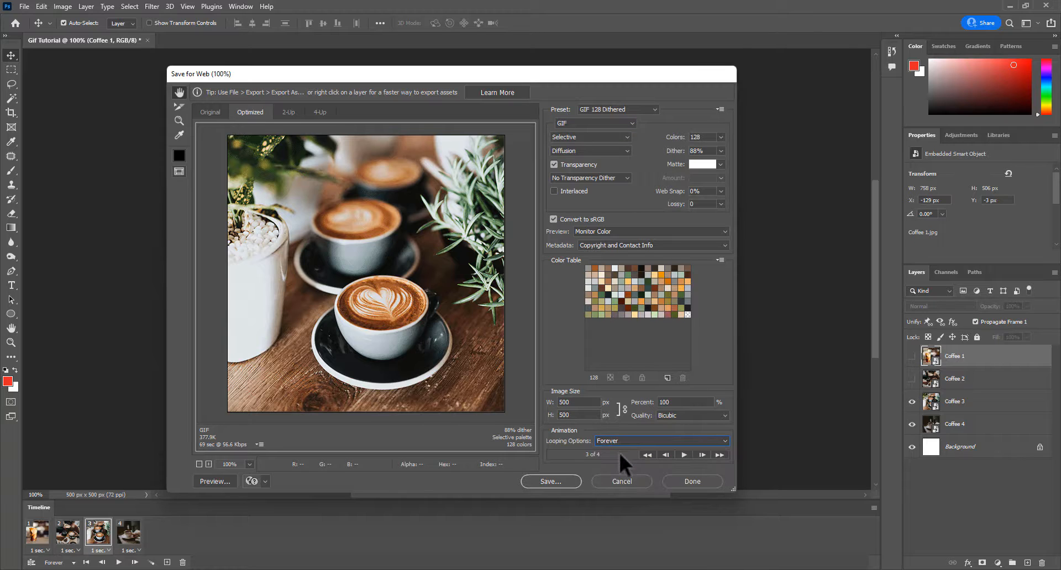
- Preview the forever-looping animation and save Gif-Tutorial.gif to the Desktop
left_click(684, 455)
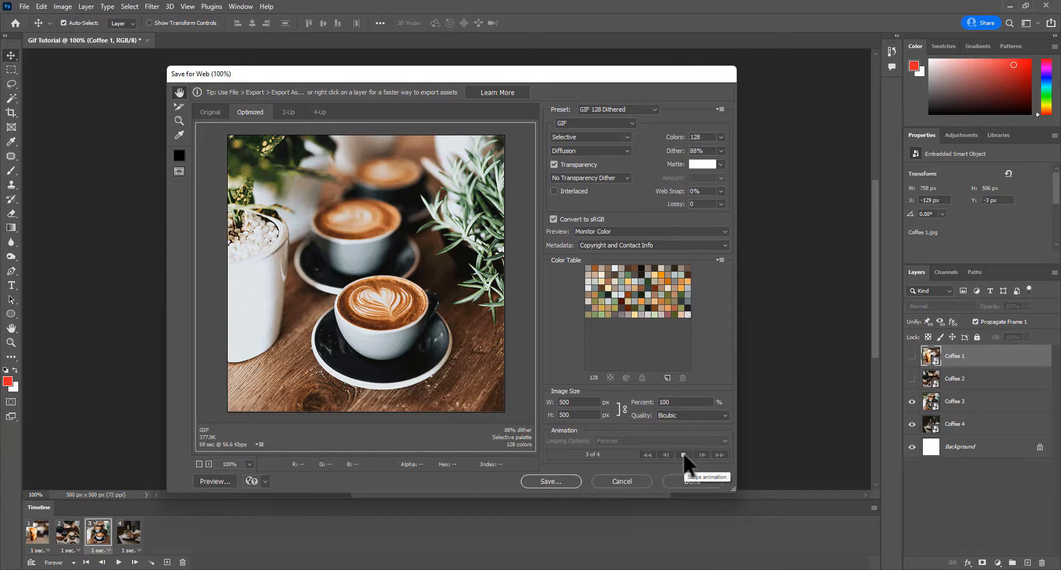
left_click(648, 455)
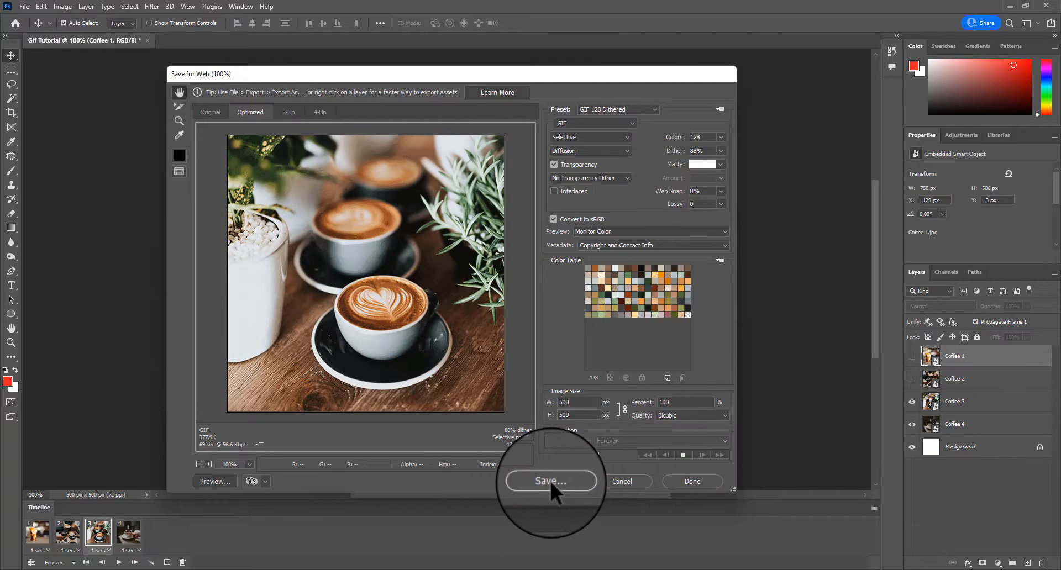
left_click(550, 481)
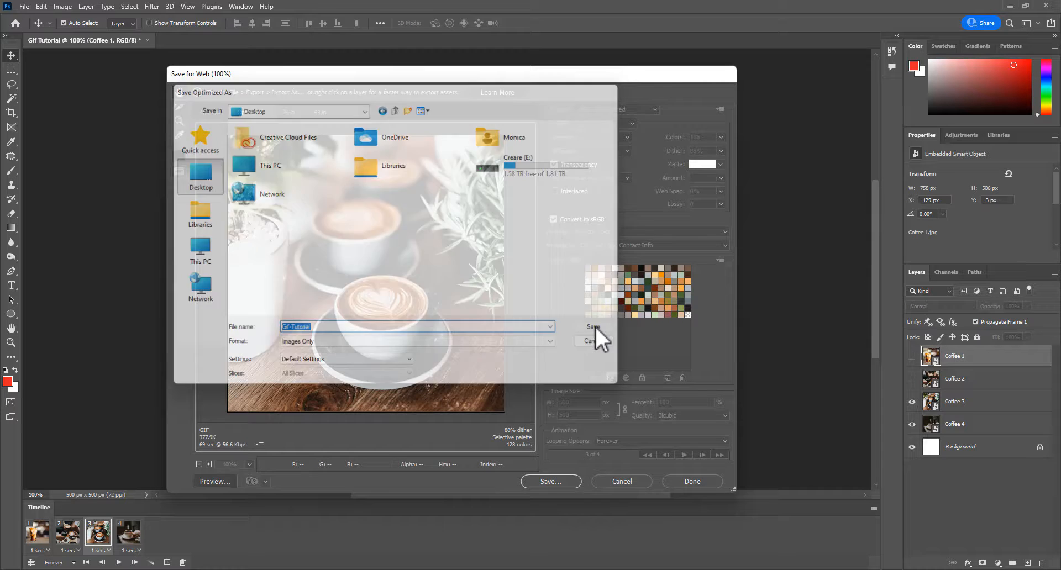
left_click(594, 328)
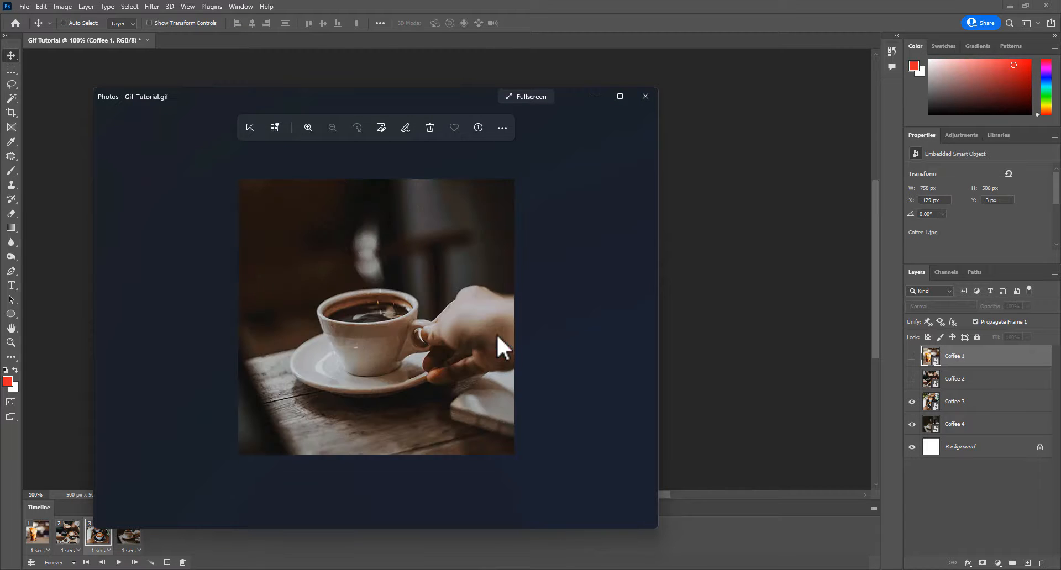